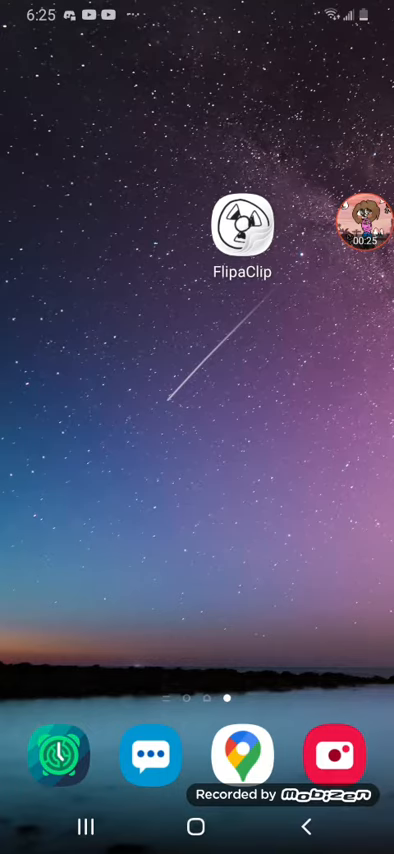
# Launch FlipaClip from the home screen into its blank canvas.
pyautogui.click(244, 226)
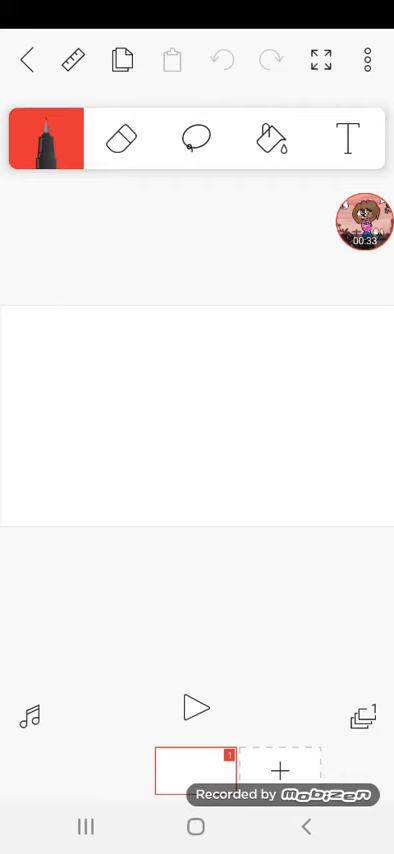
# Export the blank animation as a movie from the project menu's Make movie option.
pyautogui.click(368, 58)
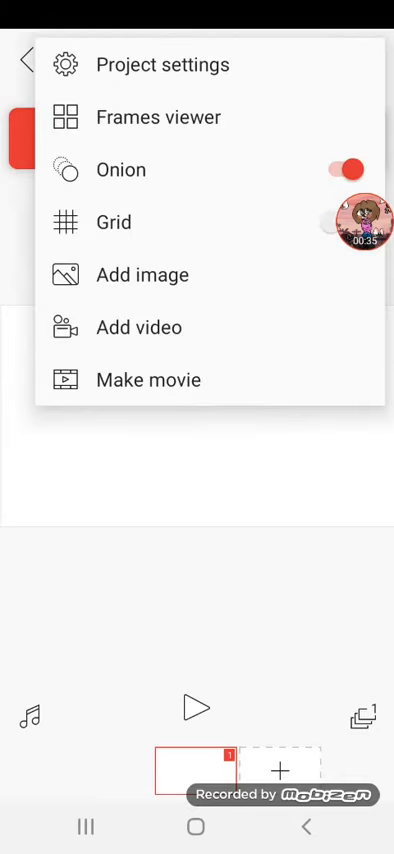
pyautogui.click(148, 380)
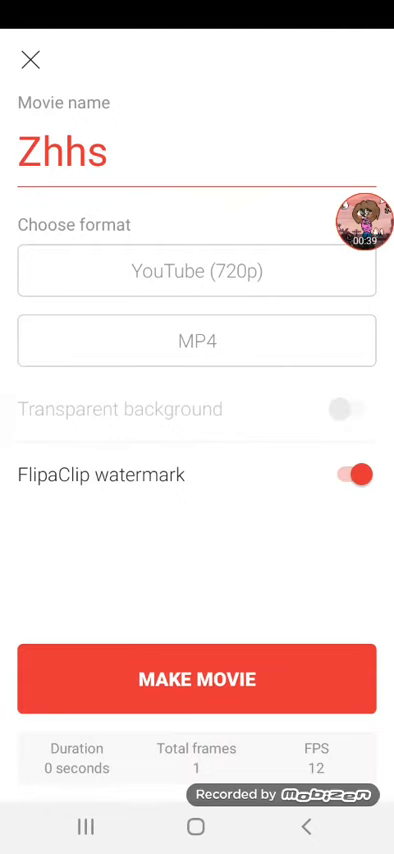
pyautogui.click(196, 680)
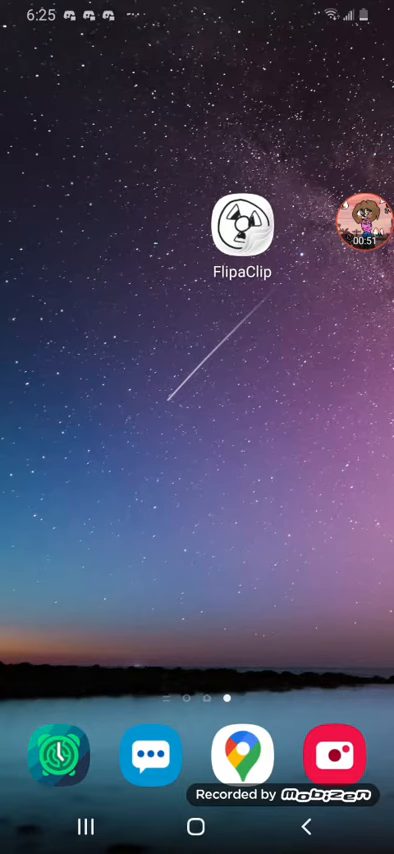
# Launch the Gallery app to view the exported blank movie.
pyautogui.click(344, 752)
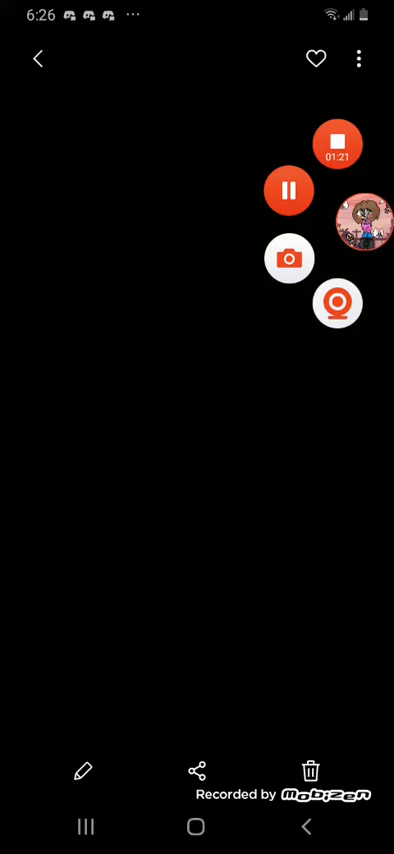
# Share the blank movie from Gallery to YouTube's upload form.
pyautogui.click(340, 136)
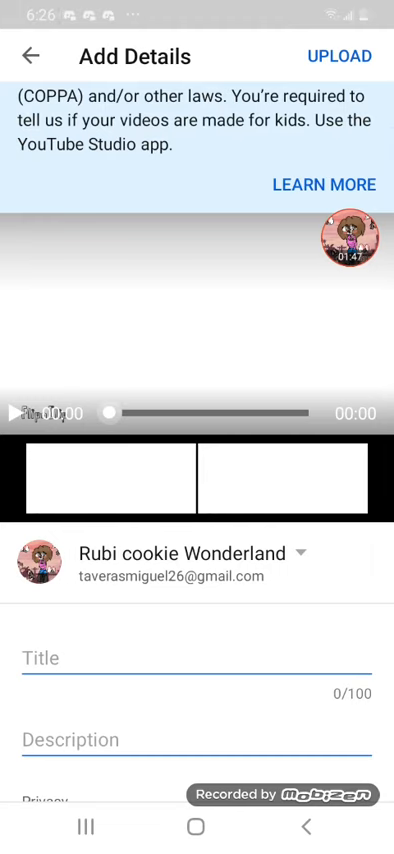
# Title the video 'Nothing here', add a description, and upload it to YouTube.
pyautogui.click(190, 660)
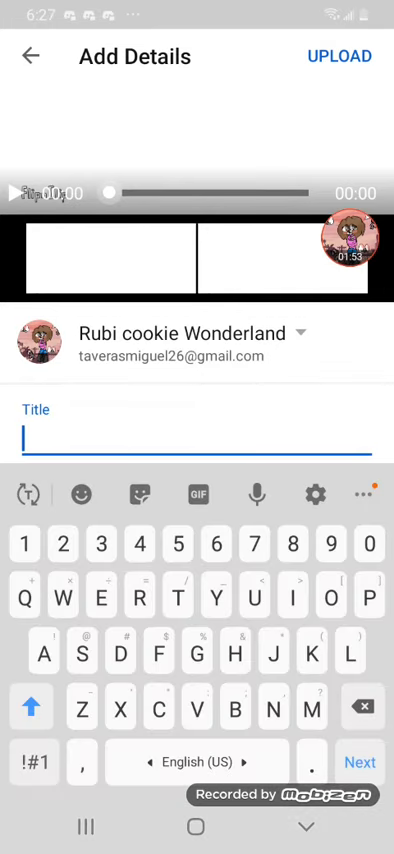
pyautogui.write('Nothink')
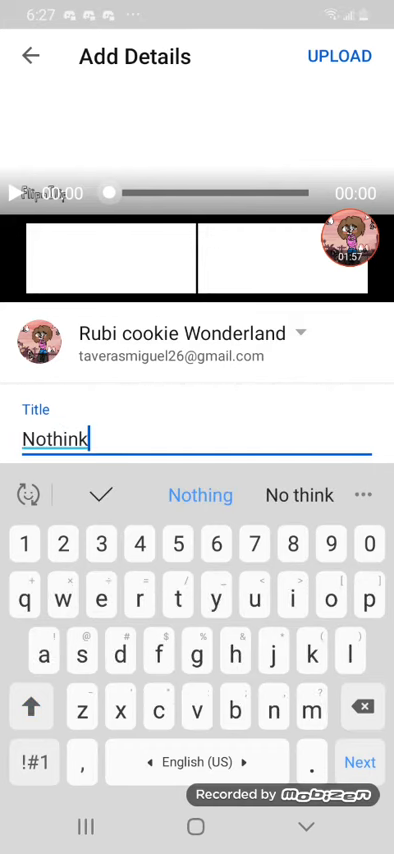
pyautogui.click(200, 496)
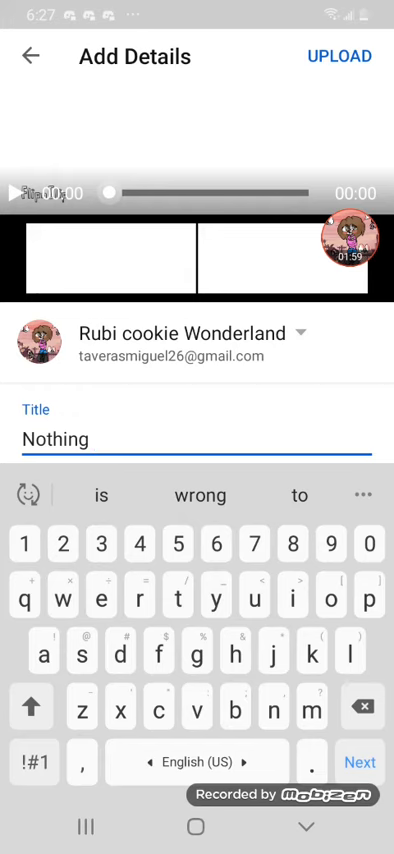
pyautogui.write('here')
pyautogui.write('.>.')
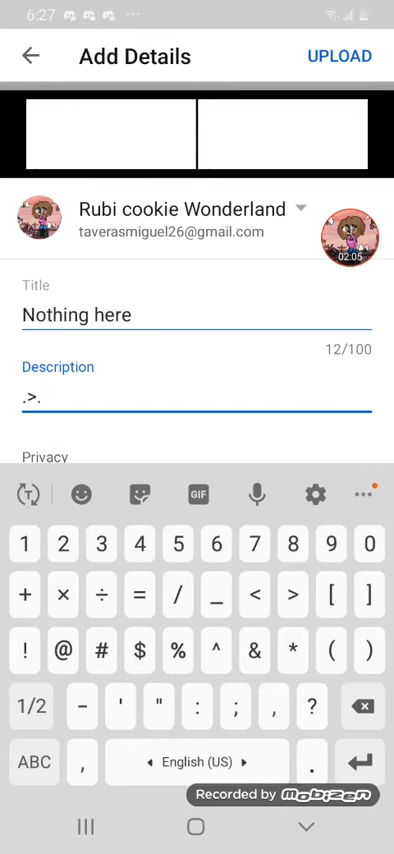
pyautogui.click(342, 56)
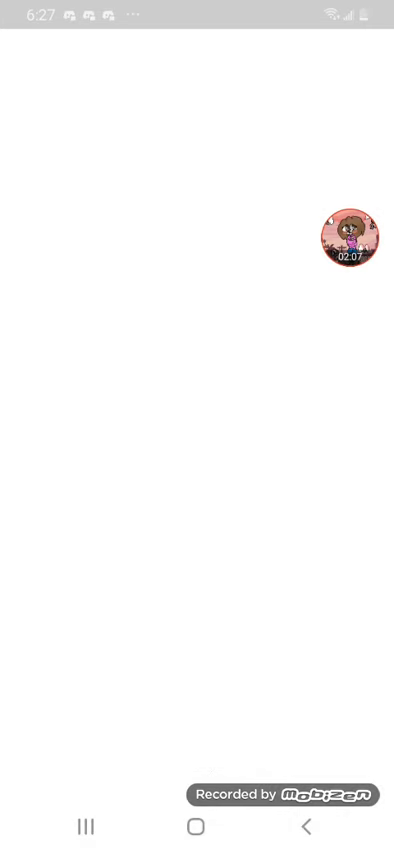